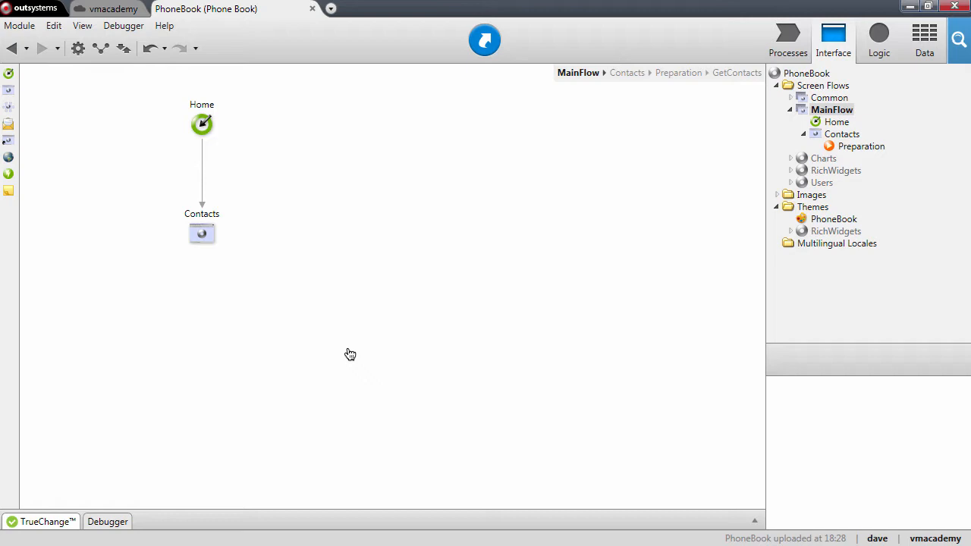
{"action": "mouse_move", "coordinate": [361, 355]}
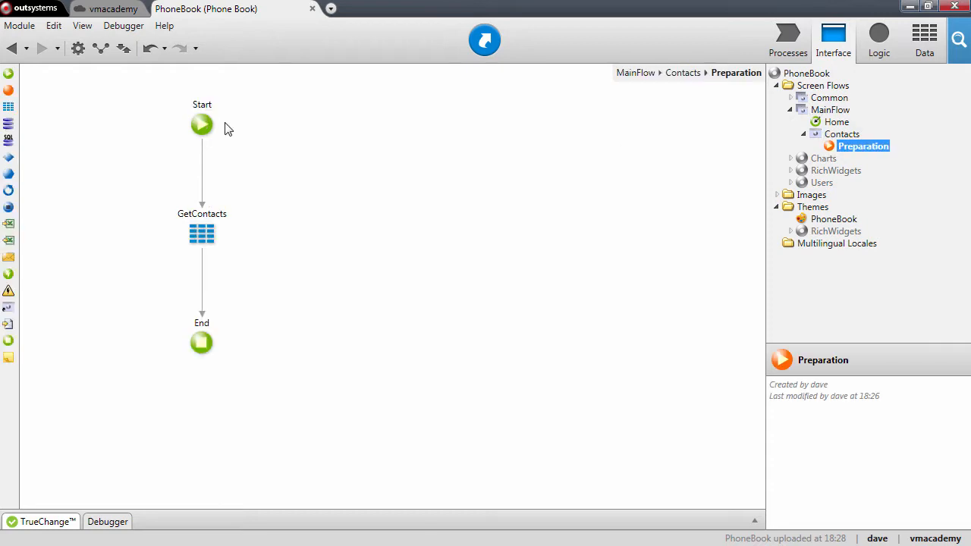
Step: Add a breakpoint on the Preparation's Start node and switch to the Contacts screen
{"action": "right_click", "coordinate": [202, 125]}
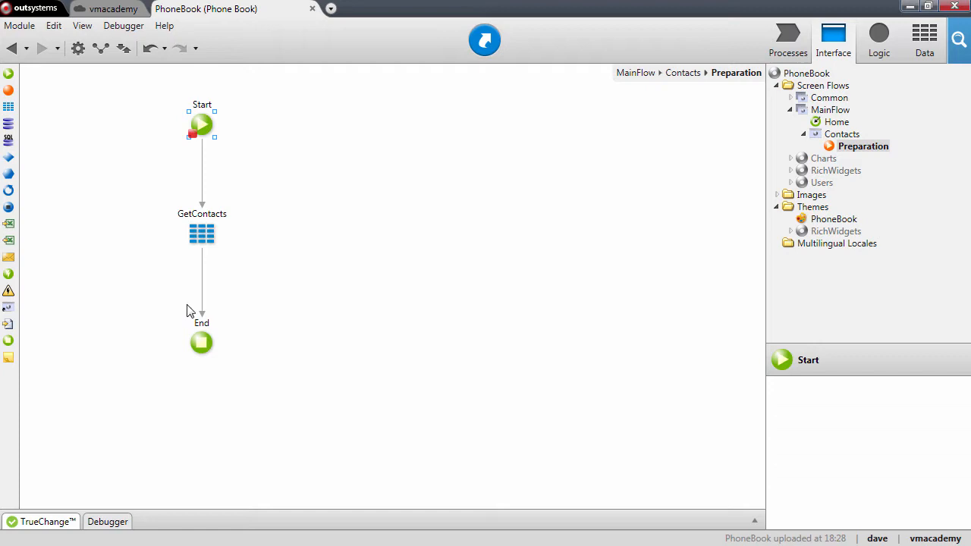
{"action": "left_click", "coordinate": [835, 121]}
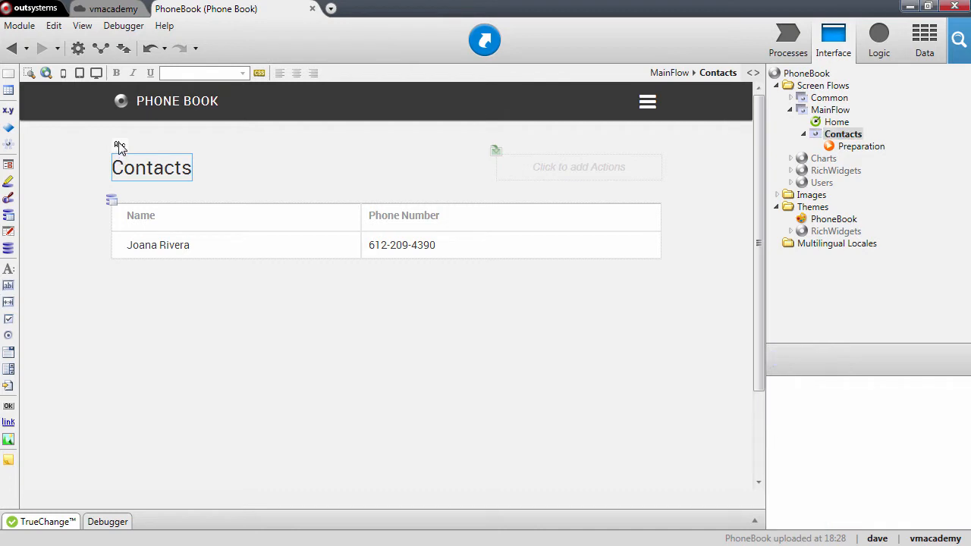
Step: Add a breakpoint on the Contacts title and start the PhoneBook debugging session
{"action": "right_click", "coordinate": [152, 167]}
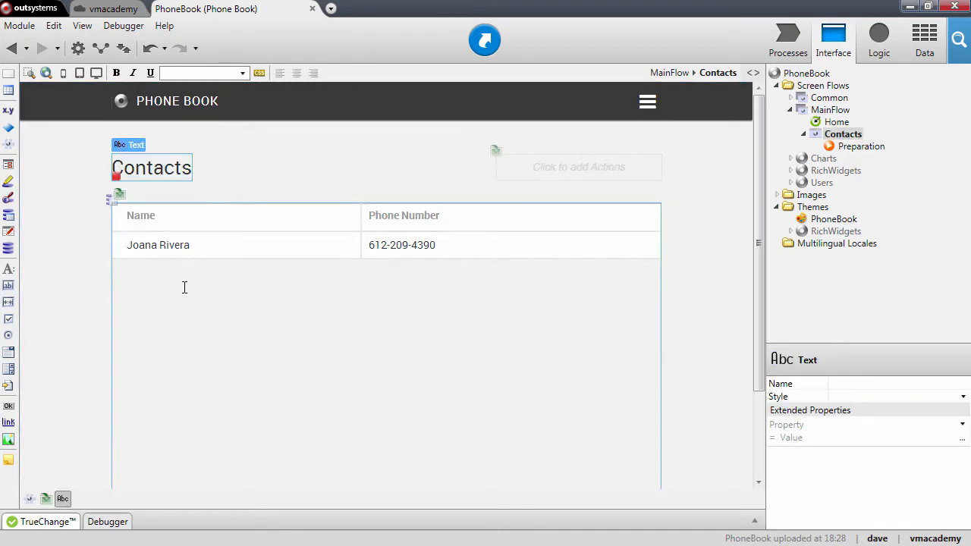
{"action": "mouse_move", "coordinate": [212, 437]}
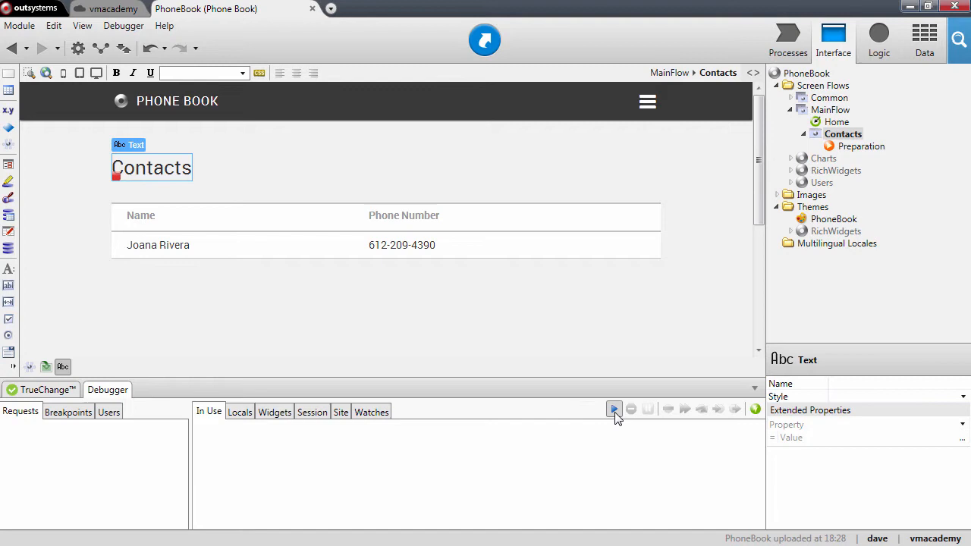
{"action": "left_click", "coordinate": [613, 410]}
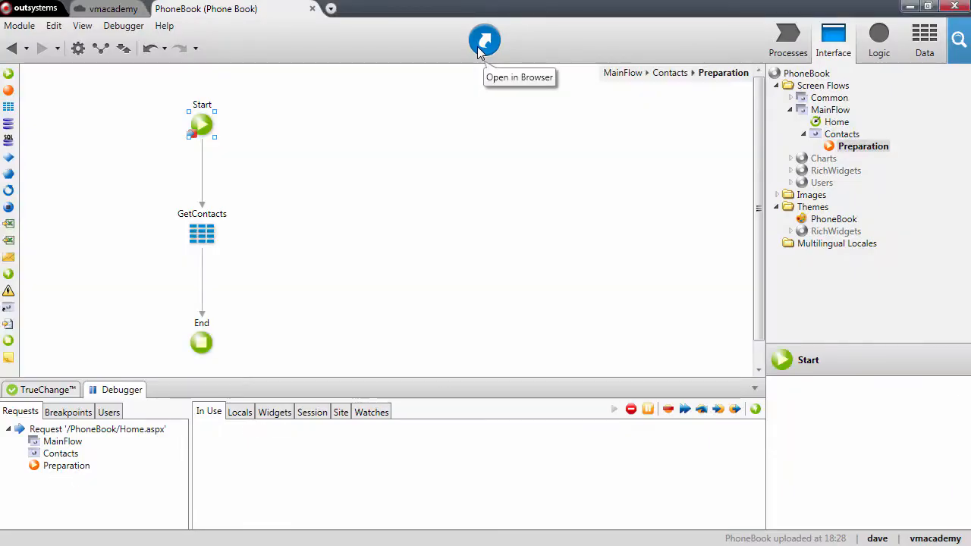
{"action": "mouse_move", "coordinate": [190, 116]}
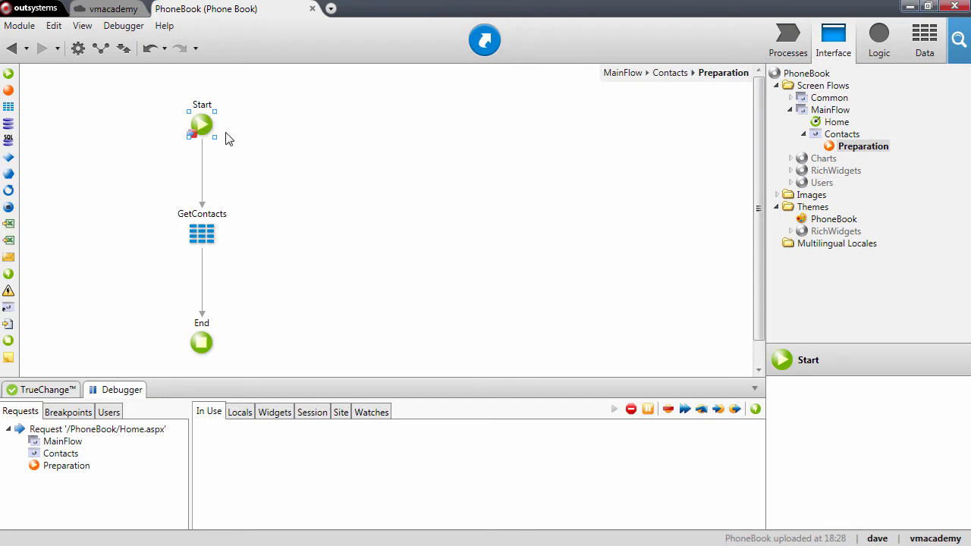
{"action": "mouse_move", "coordinate": [268, 154]}
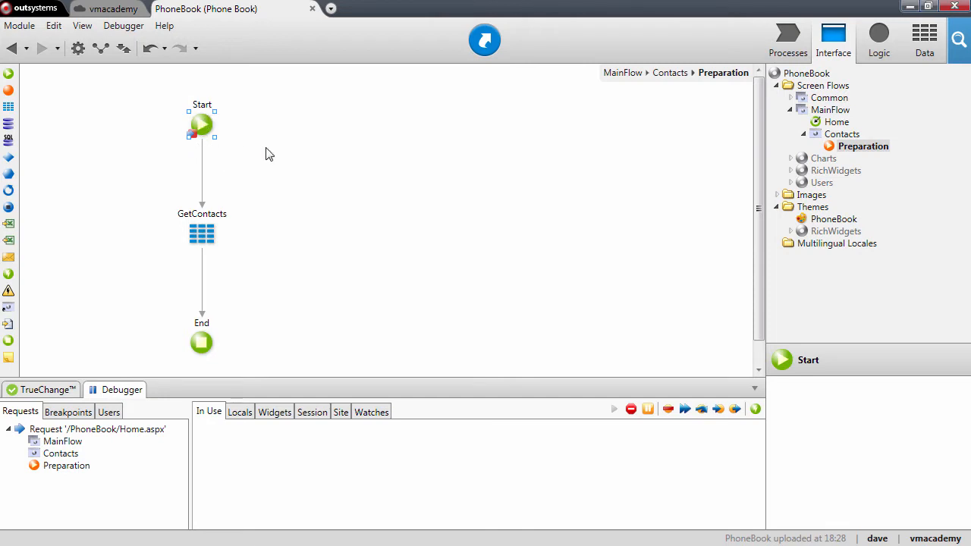
{"action": "mouse_move", "coordinate": [701, 409]}
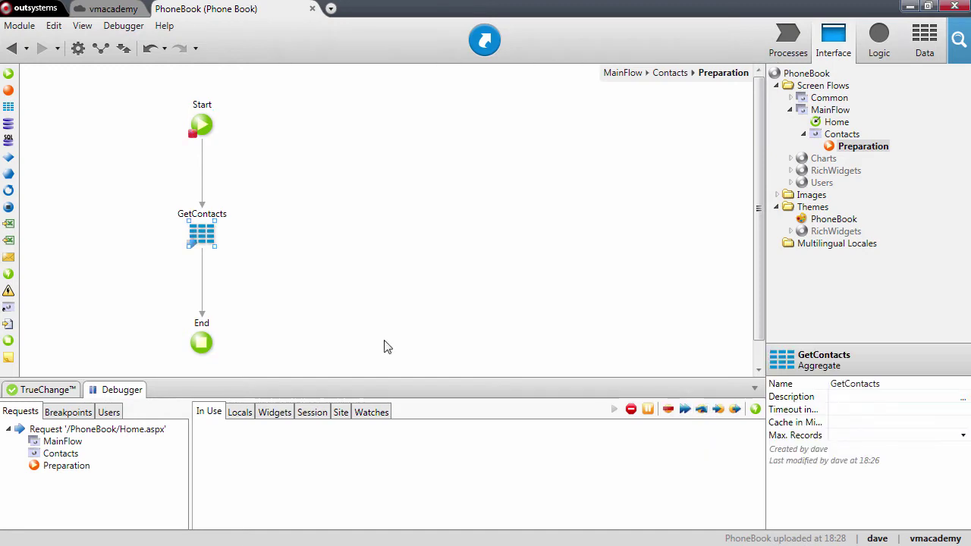
{"action": "mouse_move", "coordinate": [252, 250]}
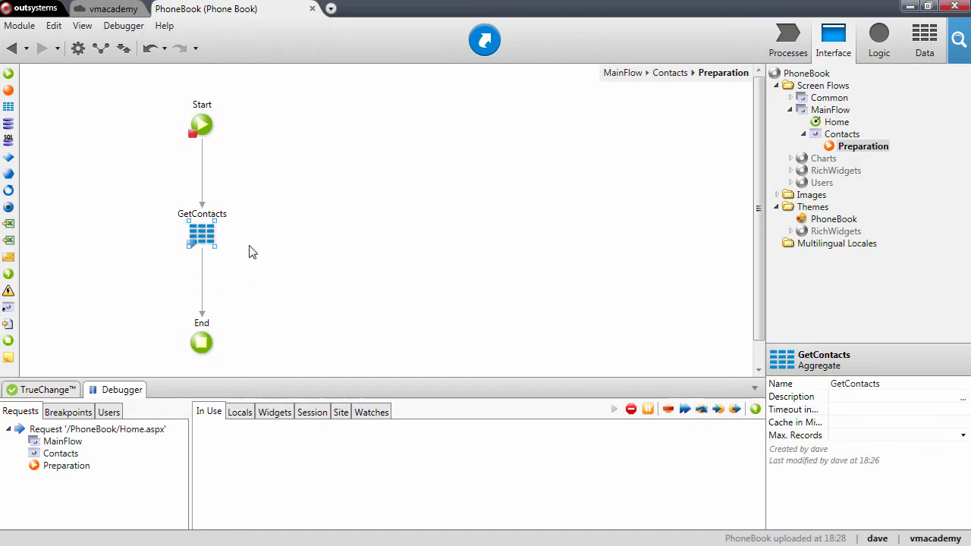
{"action": "mouse_move", "coordinate": [701, 410]}
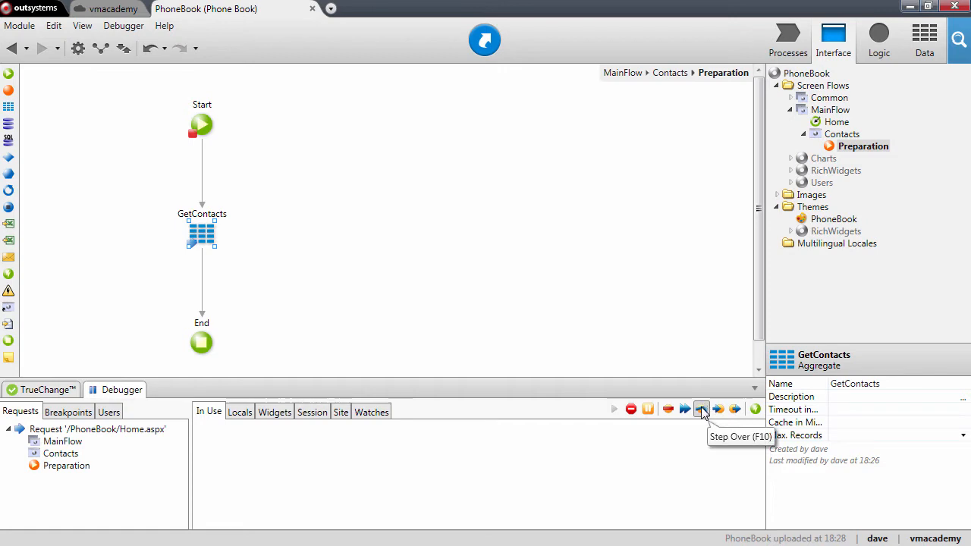
Step: Step past GetContacts to End and view its returned List of contact records
{"action": "left_click", "coordinate": [701, 410]}
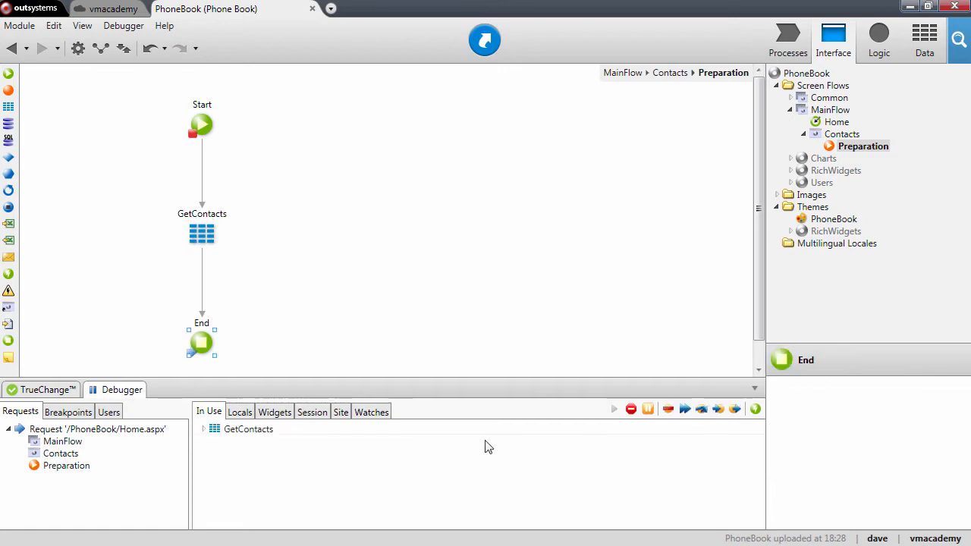
{"action": "left_click", "coordinate": [246, 429]}
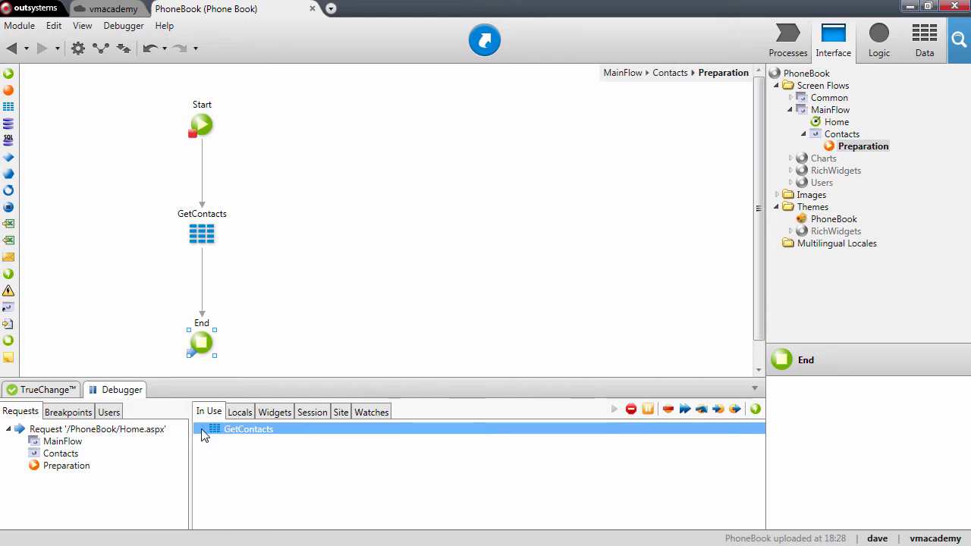
{"action": "left_click", "coordinate": [205, 428]}
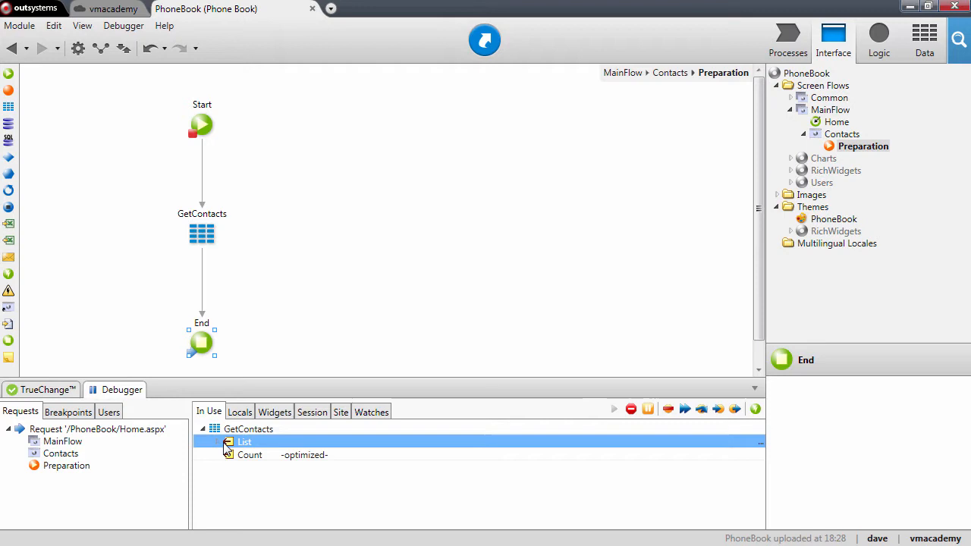
{"action": "left_click", "coordinate": [249, 428]}
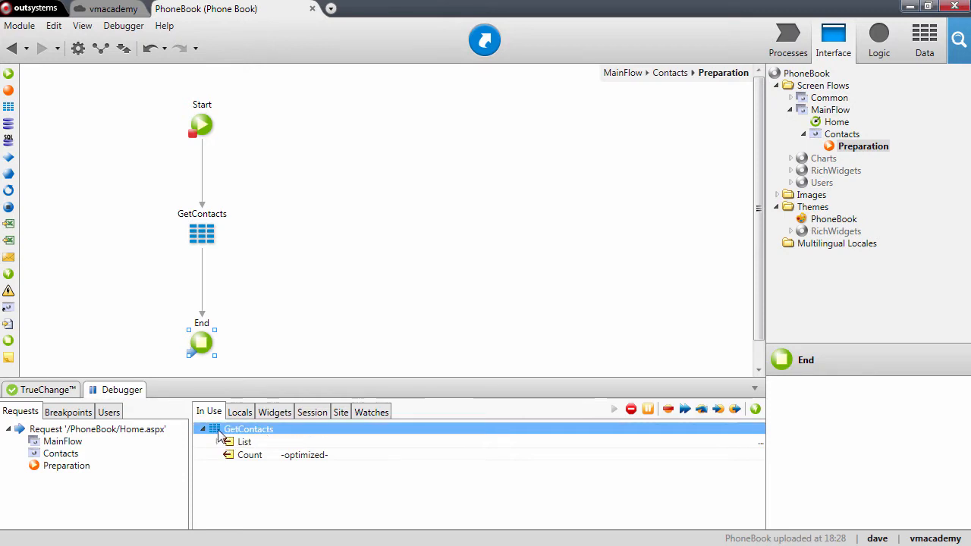
{"action": "left_click", "coordinate": [244, 442]}
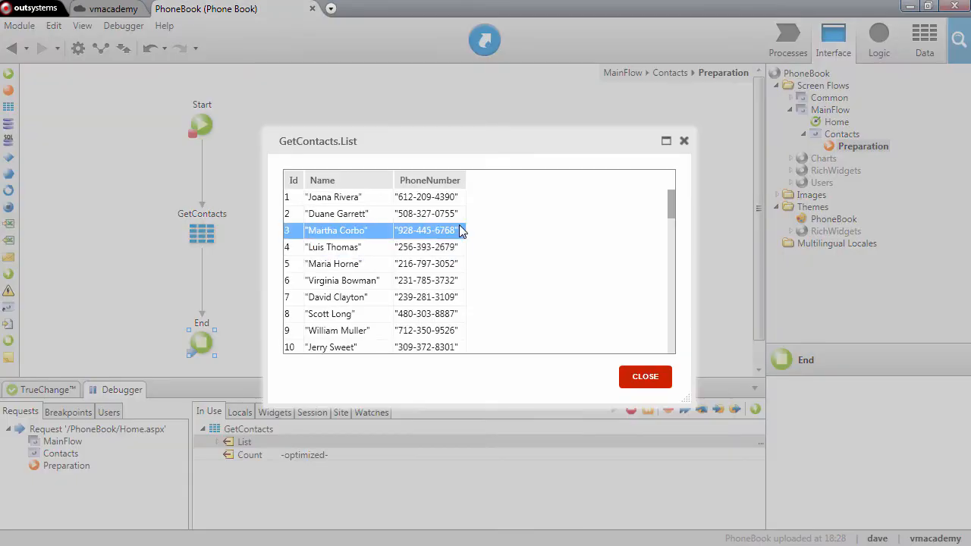
{"action": "left_click", "coordinate": [334, 197]}
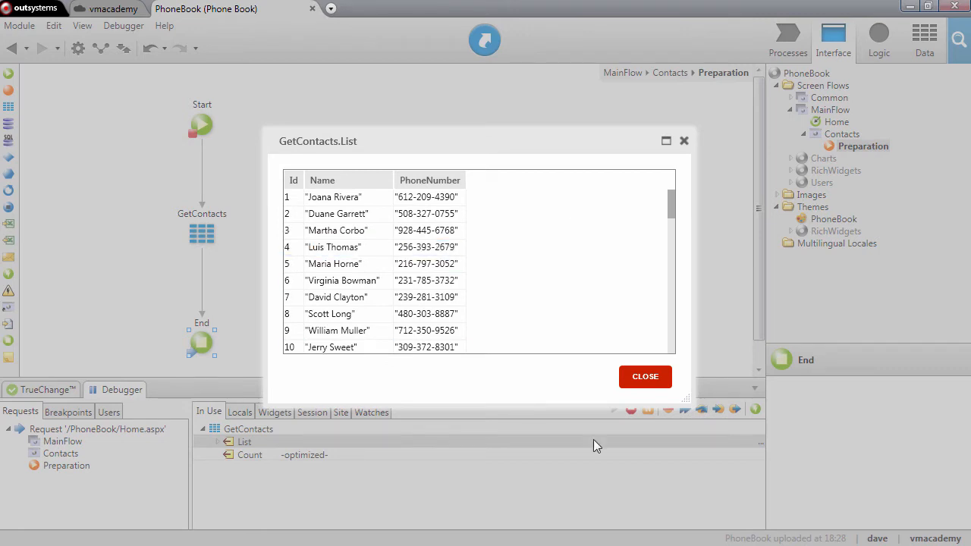
{"action": "mouse_move", "coordinate": [500, 407]}
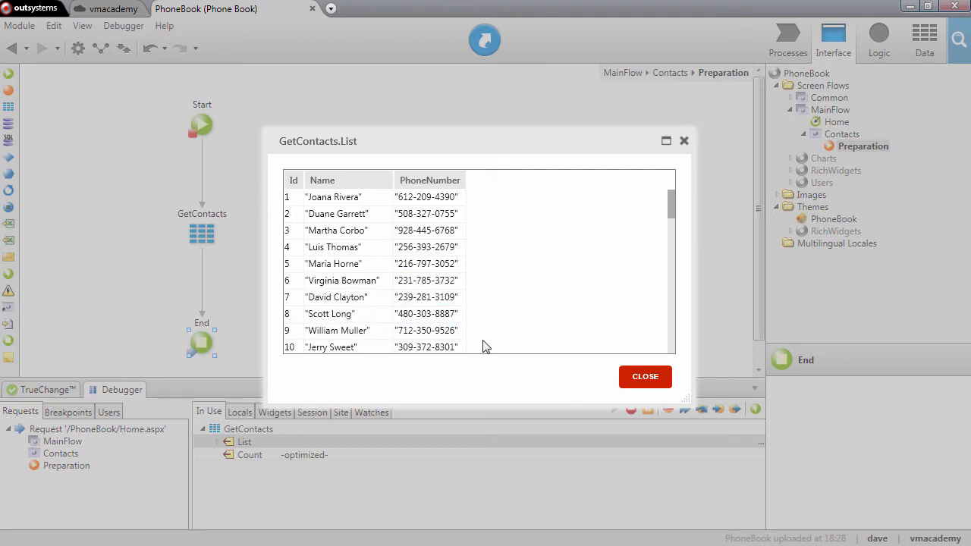
{"action": "mouse_move", "coordinate": [622, 370]}
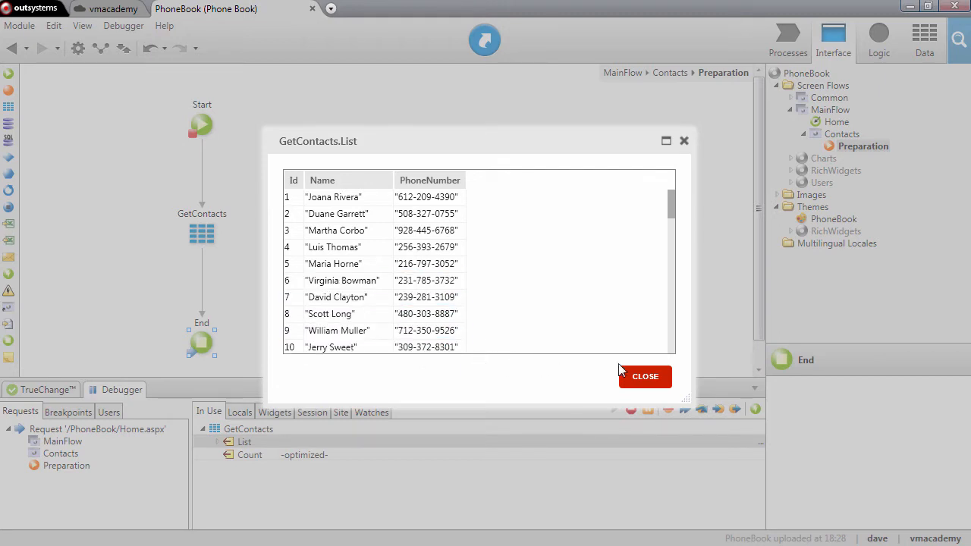
Step: Close the GetContacts.List viewer and continue the request to the Contacts title breakpoint
{"action": "left_click", "coordinate": [645, 377]}
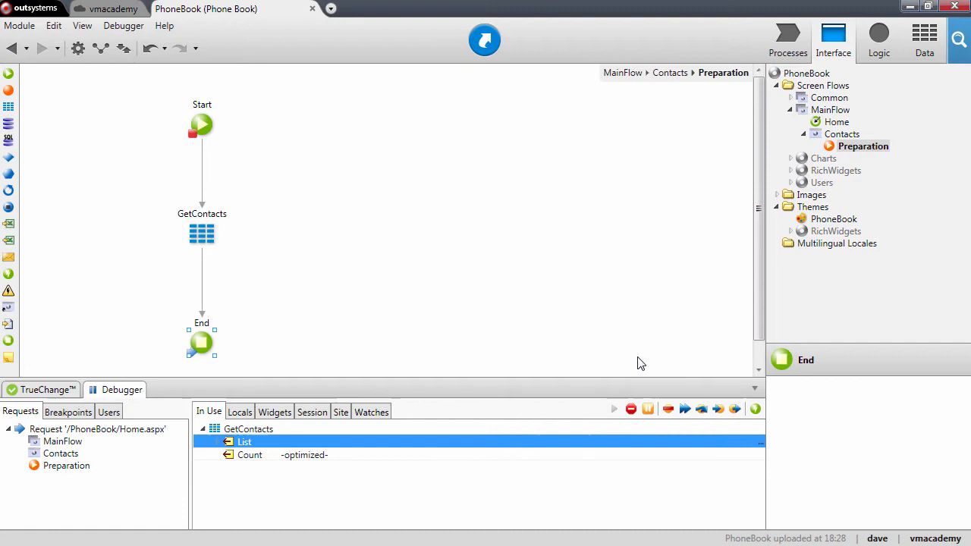
{"action": "left_click", "coordinate": [684, 409]}
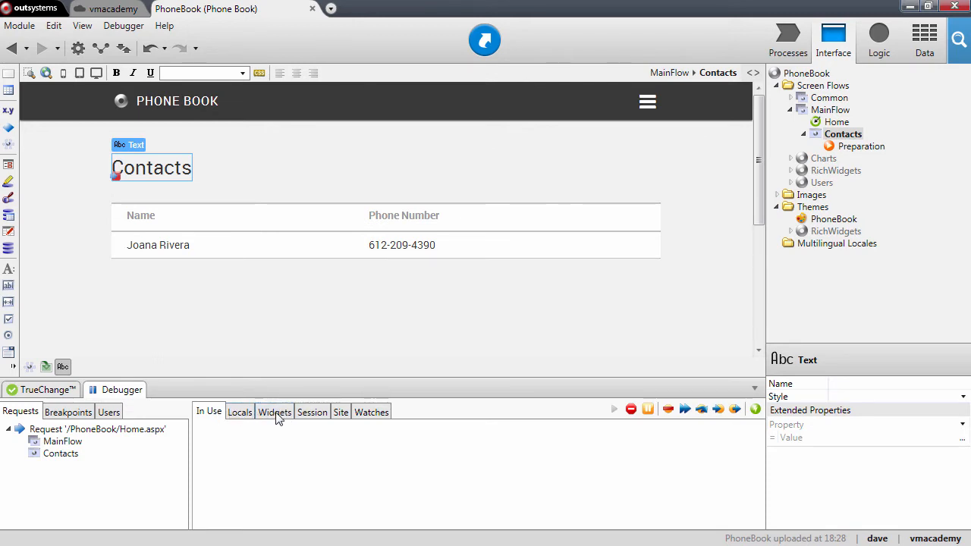
Step: Inspect ContactTable in the Widgets view, confirm its List has no records, and close the viewer
{"action": "left_click", "coordinate": [273, 413]}
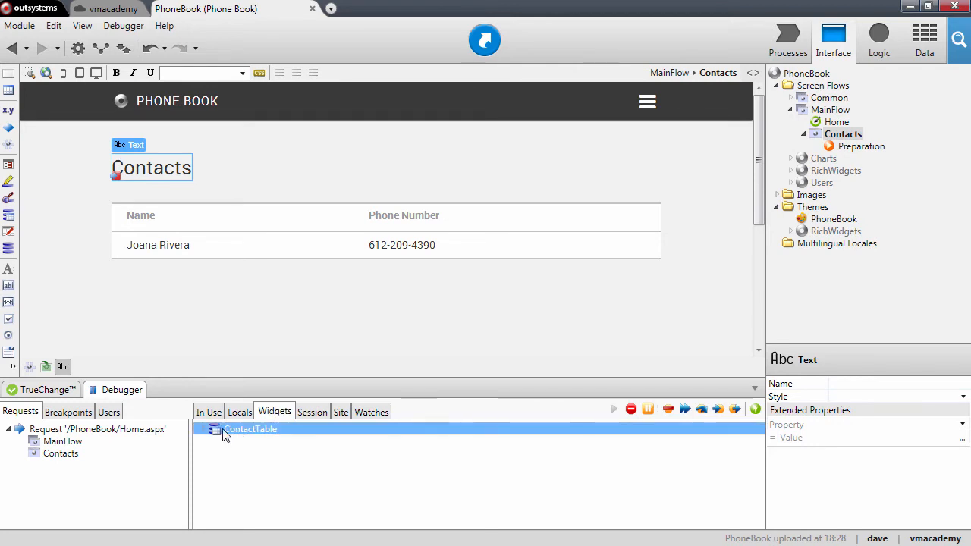
{"action": "left_click", "coordinate": [206, 428]}
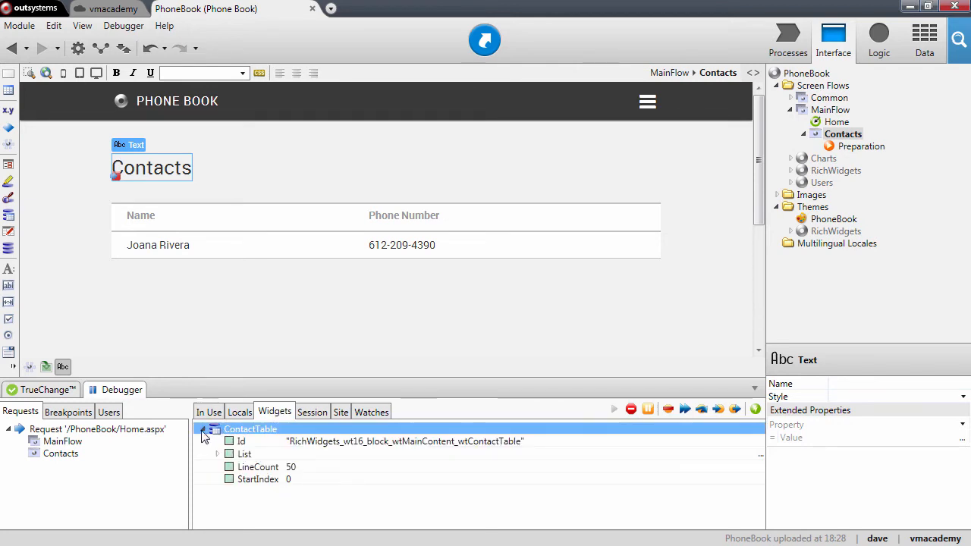
{"action": "left_click", "coordinate": [244, 454]}
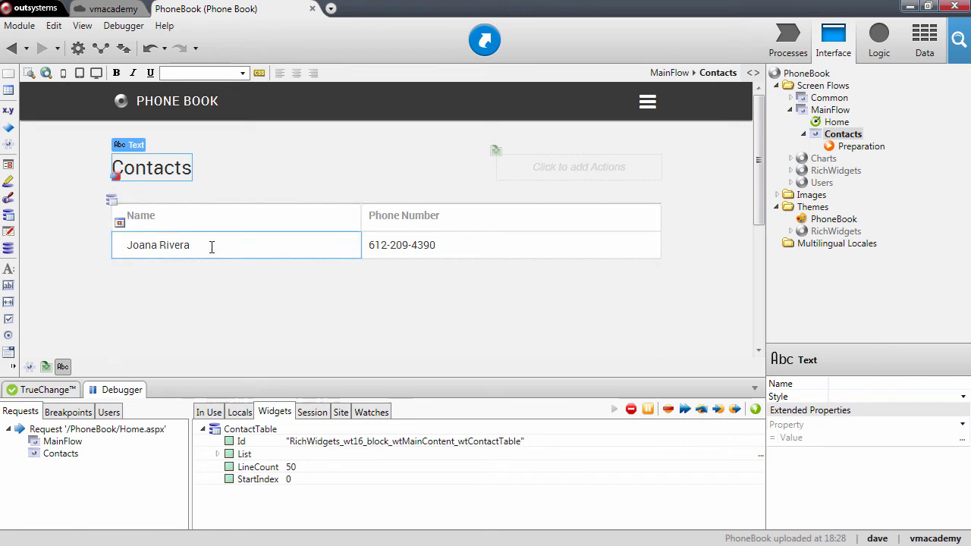
{"action": "left_click", "coordinate": [245, 454]}
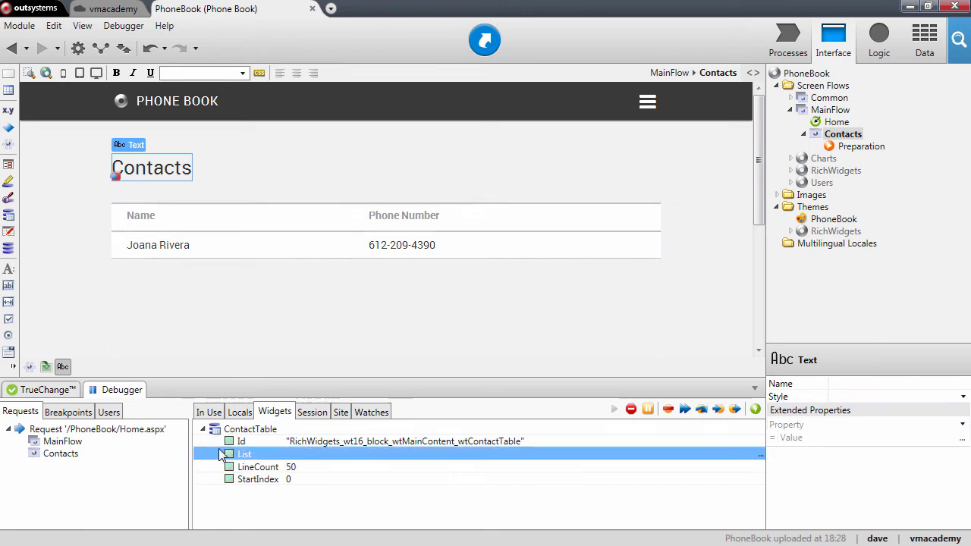
{"action": "mouse_move", "coordinate": [231, 458]}
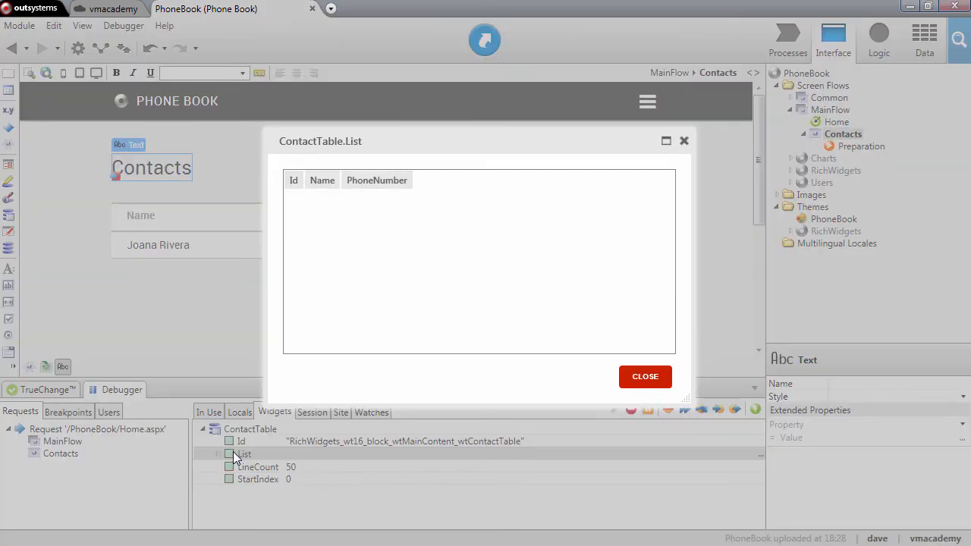
{"action": "mouse_move", "coordinate": [312, 170]}
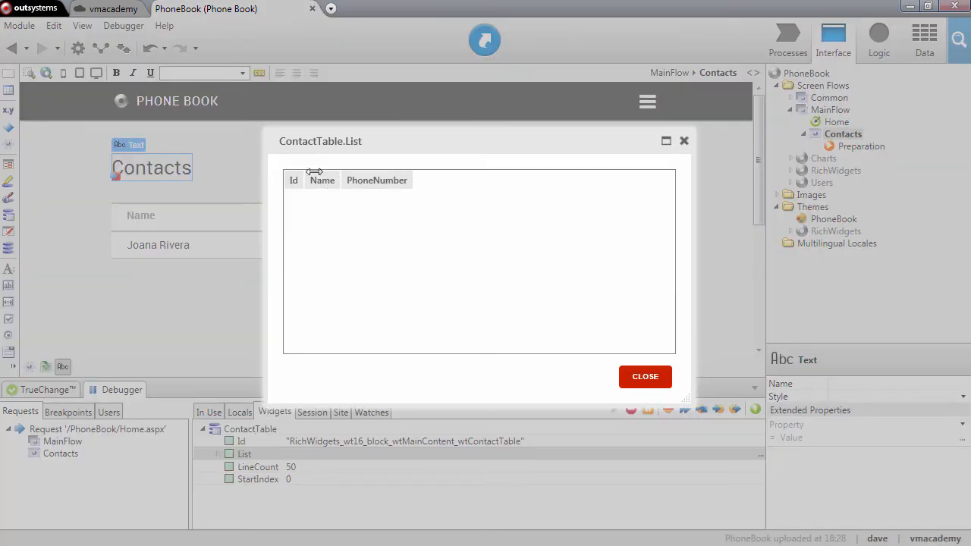
{"action": "mouse_move", "coordinate": [286, 387]}
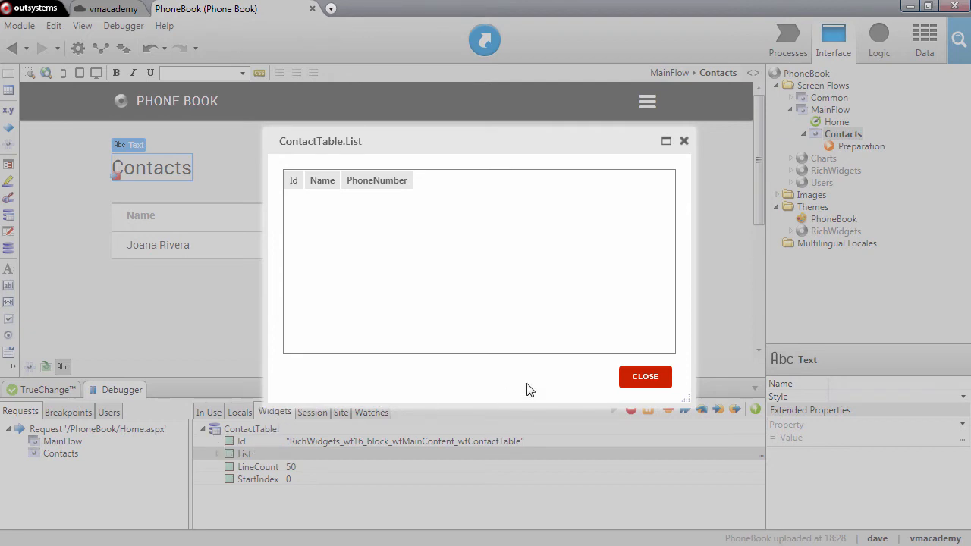
{"action": "left_click", "coordinate": [645, 376]}
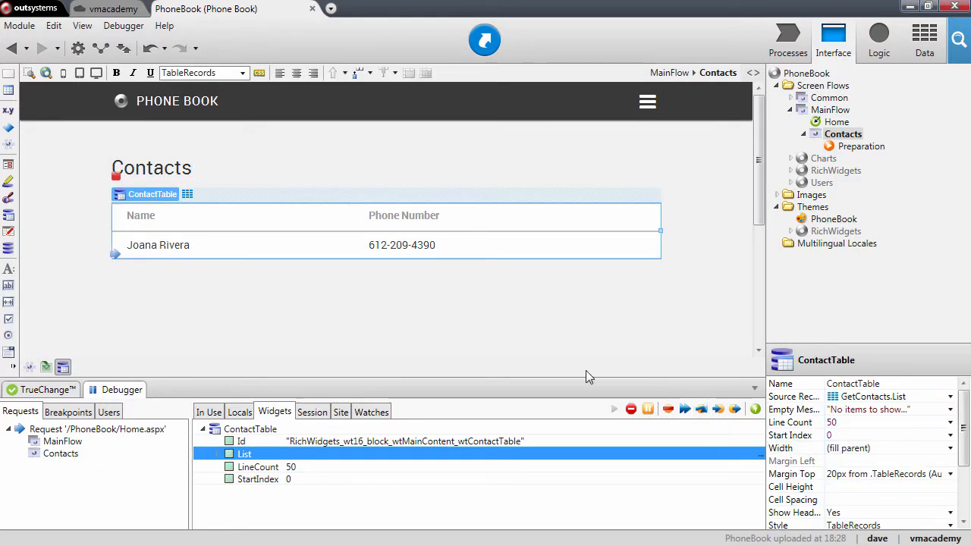
{"action": "mouse_move", "coordinate": [246, 455]}
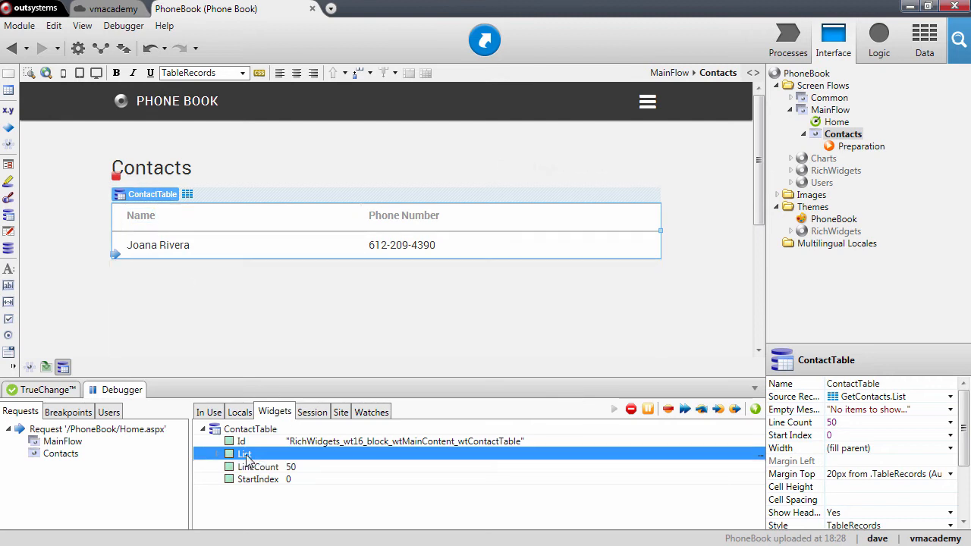
Step: Expand ContactTable's List, select the Name expression, and view its 51 contact records
{"action": "left_click", "coordinate": [215, 454]}
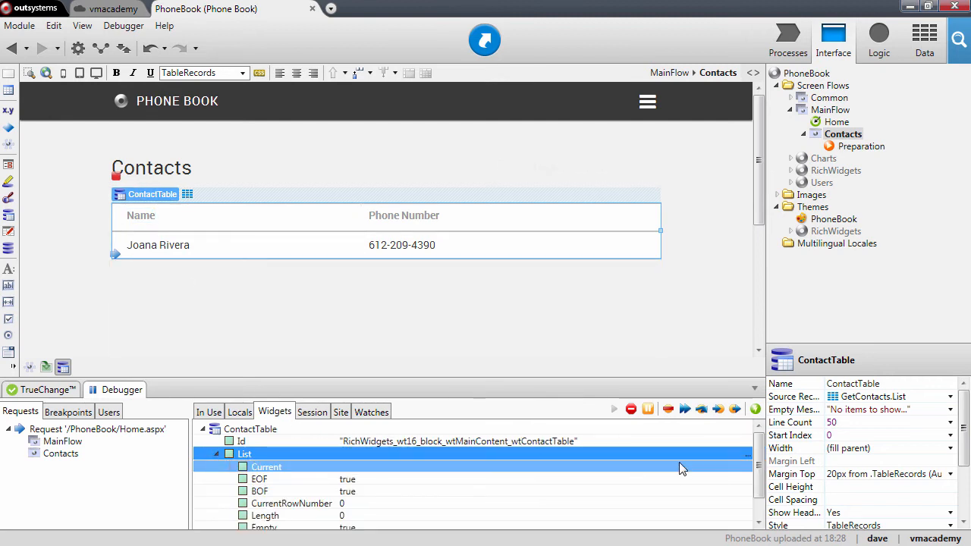
{"action": "left_click", "coordinate": [230, 467]}
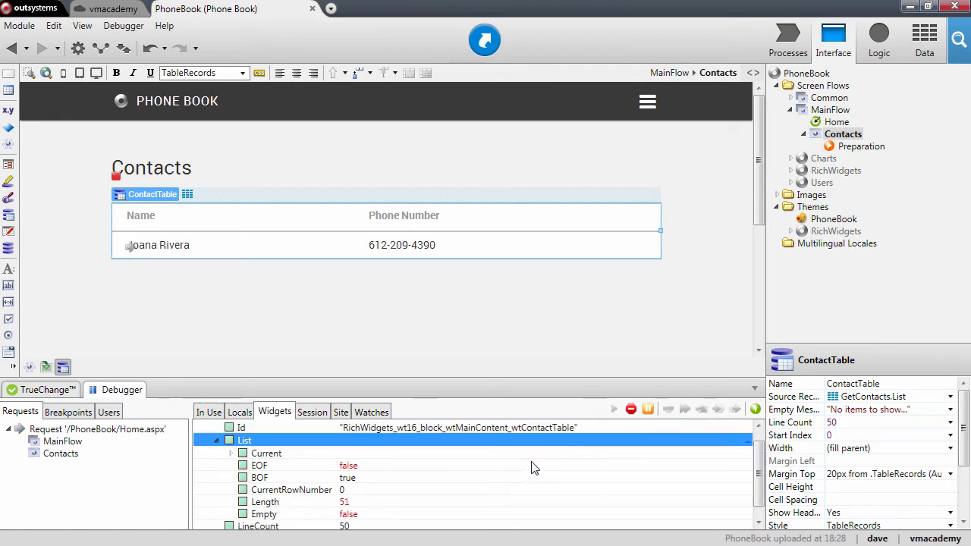
{"action": "left_click", "coordinate": [157, 244]}
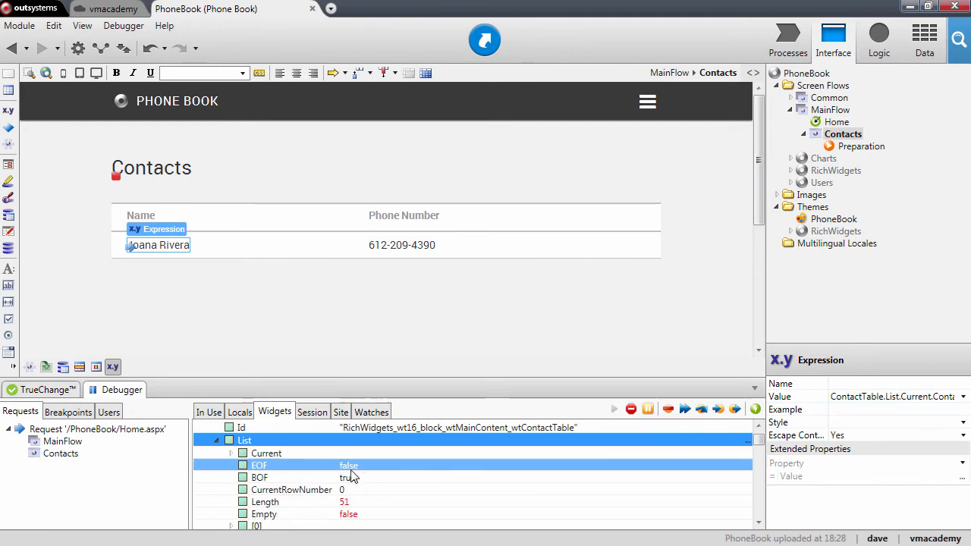
{"action": "left_click", "coordinate": [267, 452]}
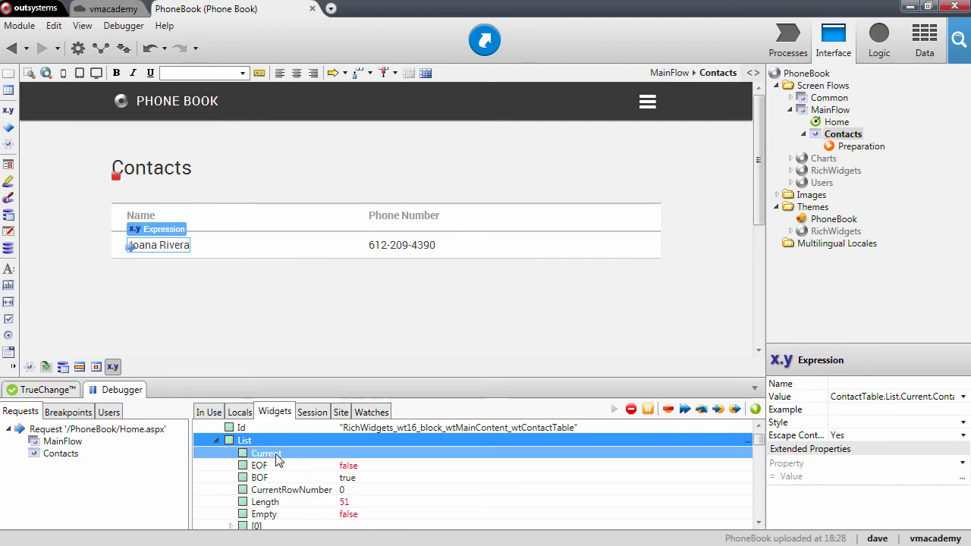
{"action": "left_click", "coordinate": [244, 440]}
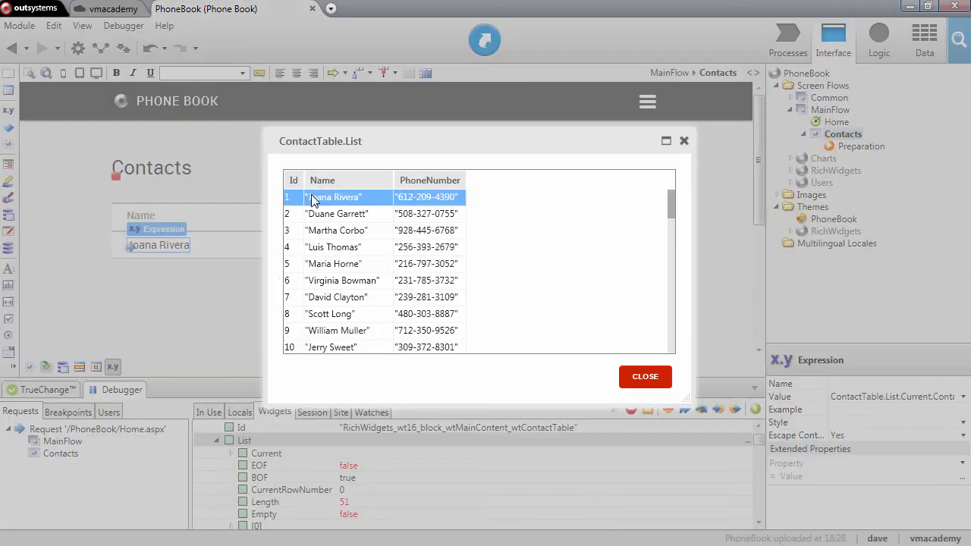
{"action": "left_click", "coordinate": [334, 246]}
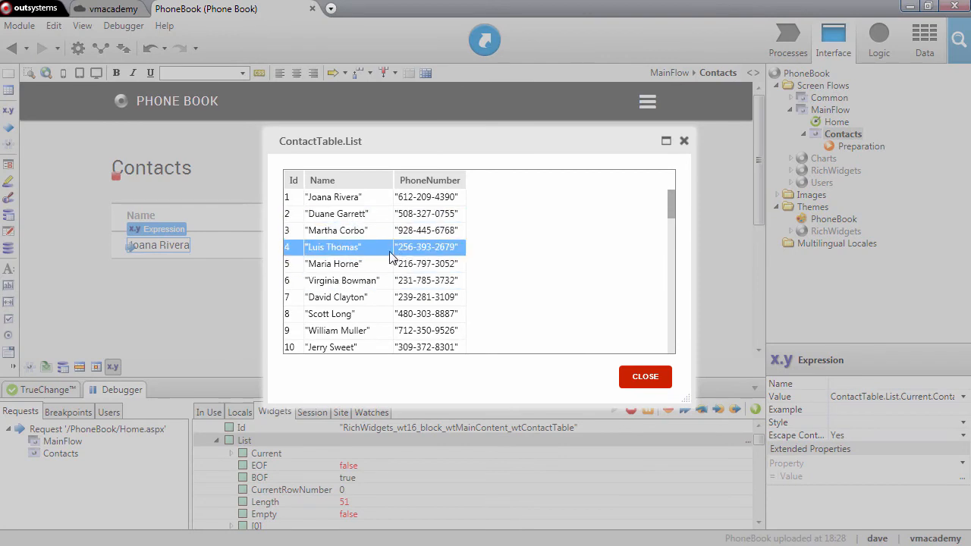
{"action": "mouse_move", "coordinate": [645, 376]}
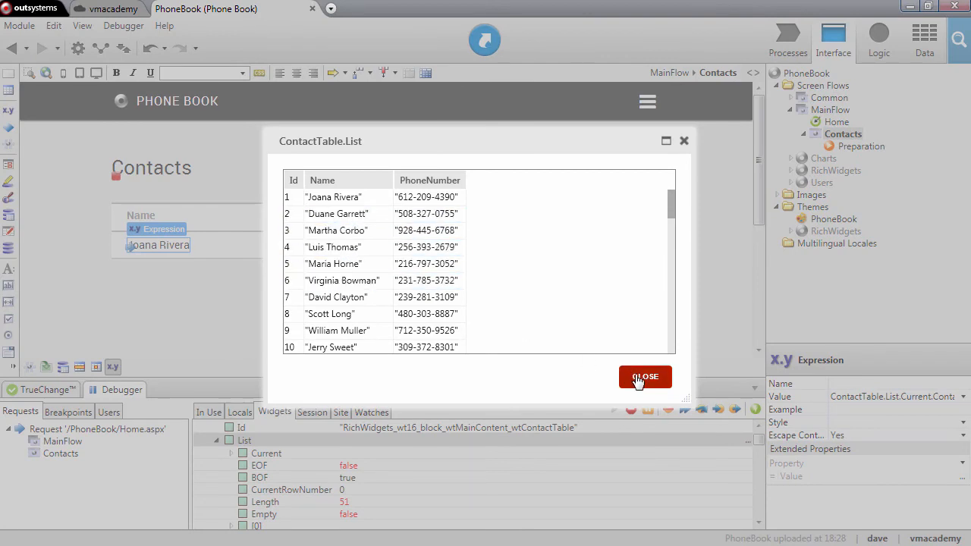
{"action": "left_click", "coordinate": [645, 376]}
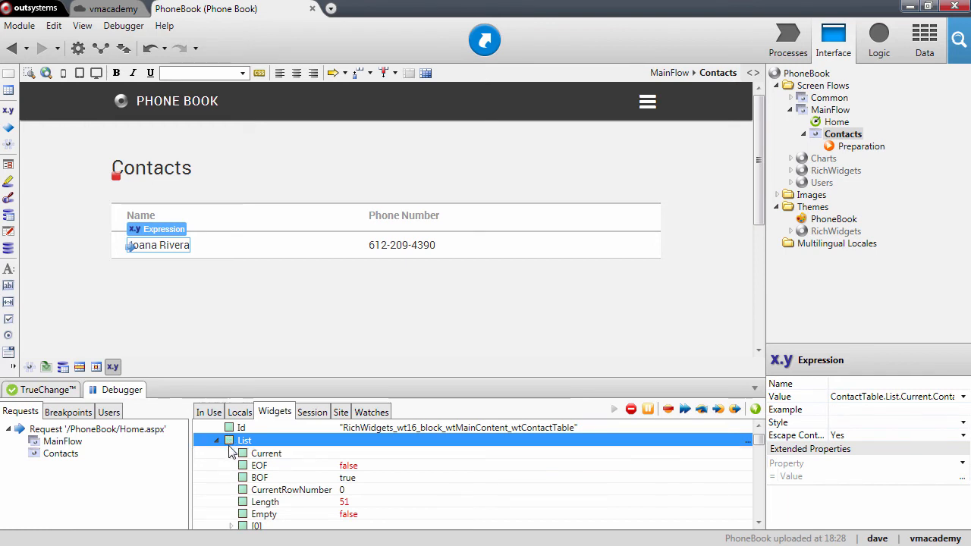
{"action": "left_click", "coordinate": [267, 452]}
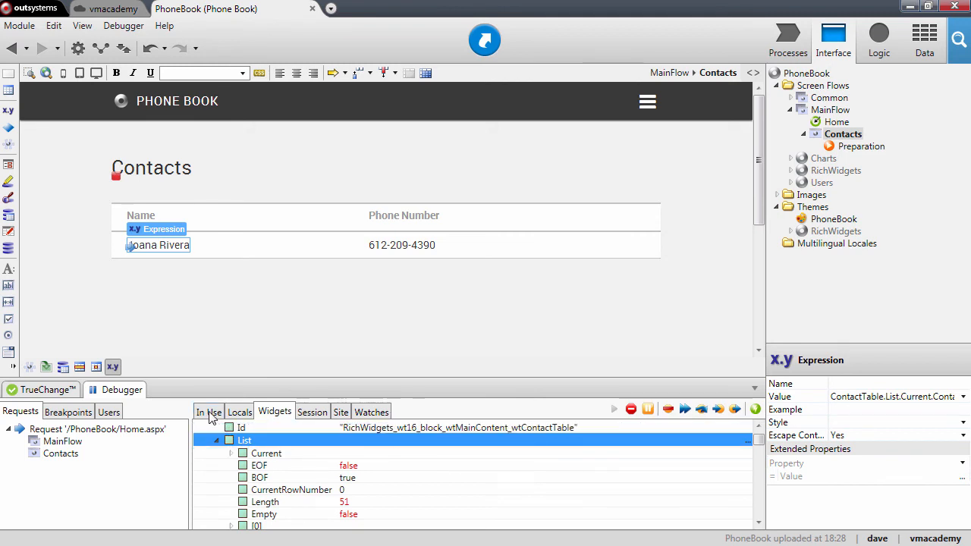
{"action": "left_click", "coordinate": [210, 411]}
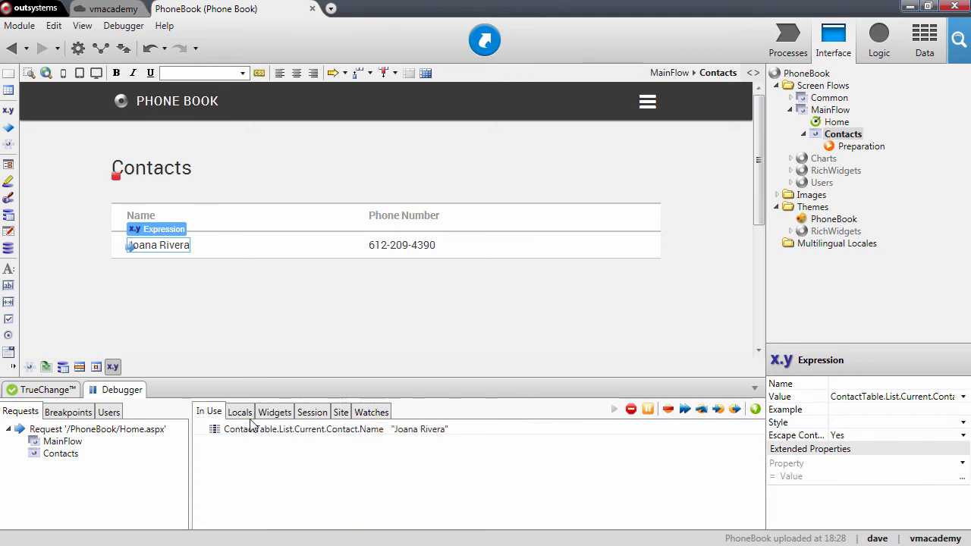
{"action": "left_click", "coordinate": [303, 429]}
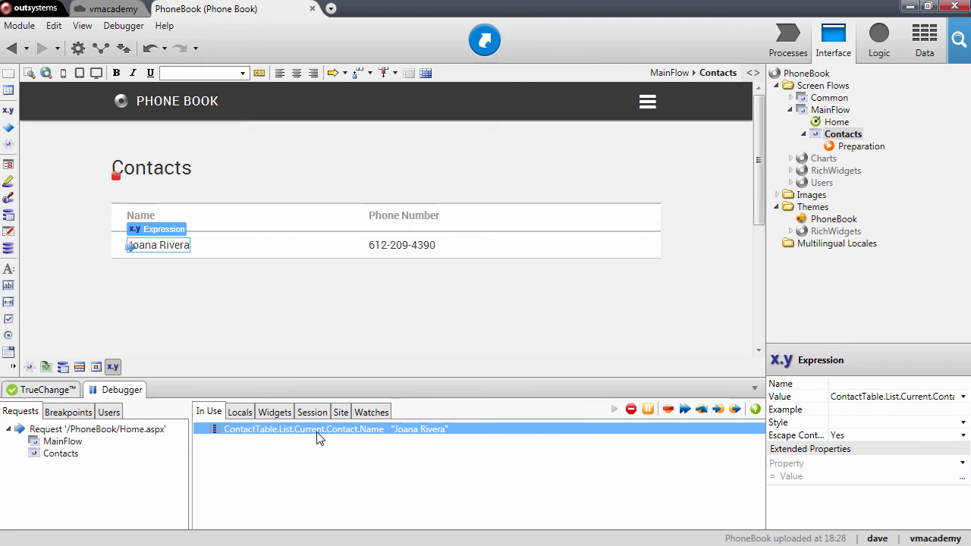
{"action": "mouse_move", "coordinate": [437, 437]}
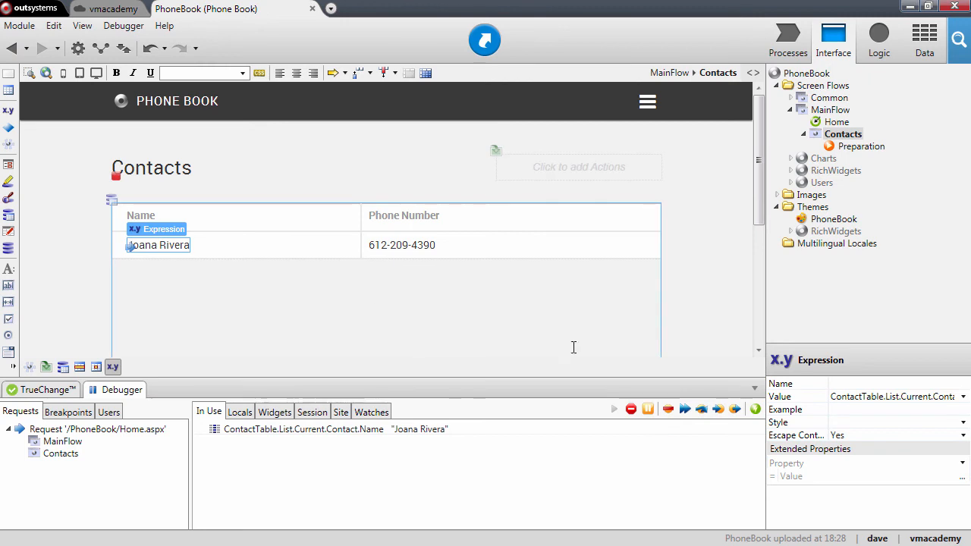
{"action": "left_click", "coordinate": [700, 410]}
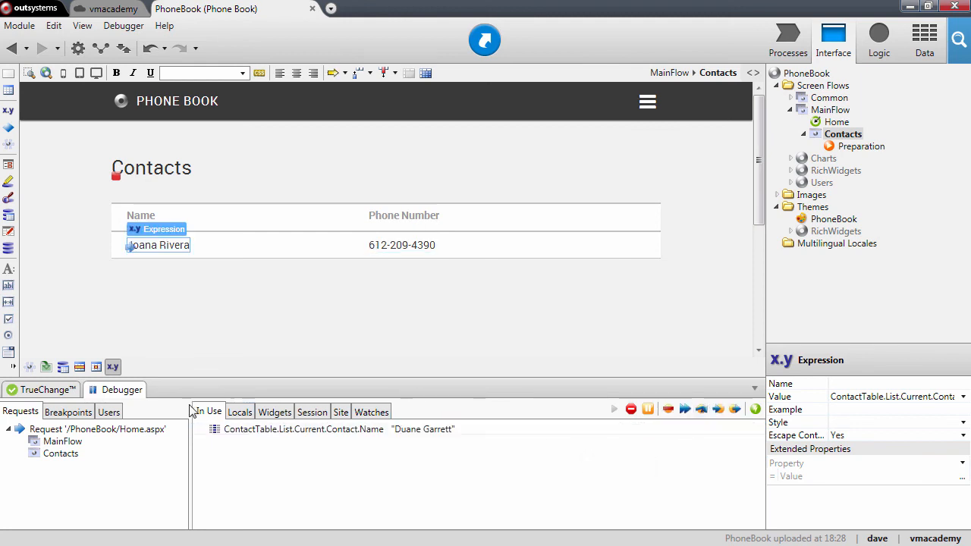
{"action": "mouse_move", "coordinate": [245, 412]}
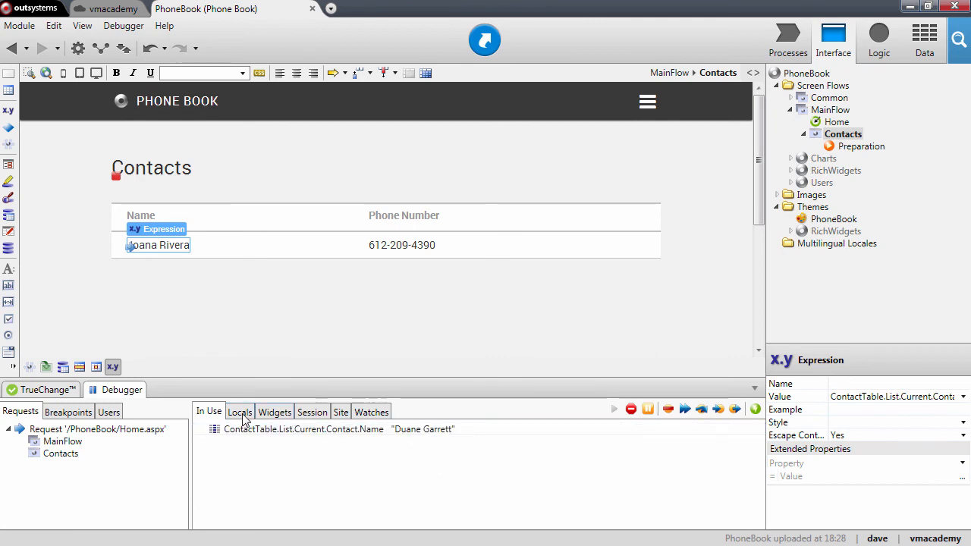
{"action": "left_click", "coordinate": [273, 411]}
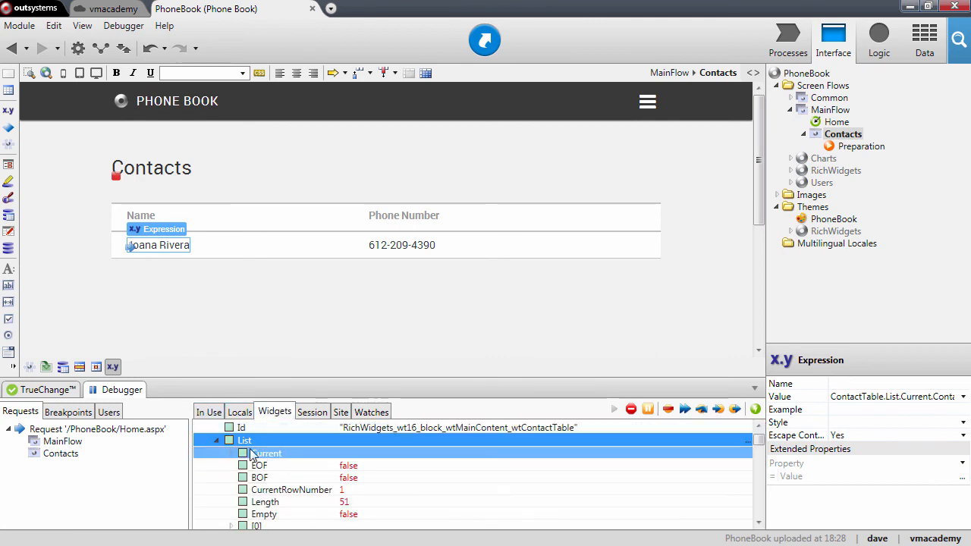
{"action": "left_click", "coordinate": [244, 440]}
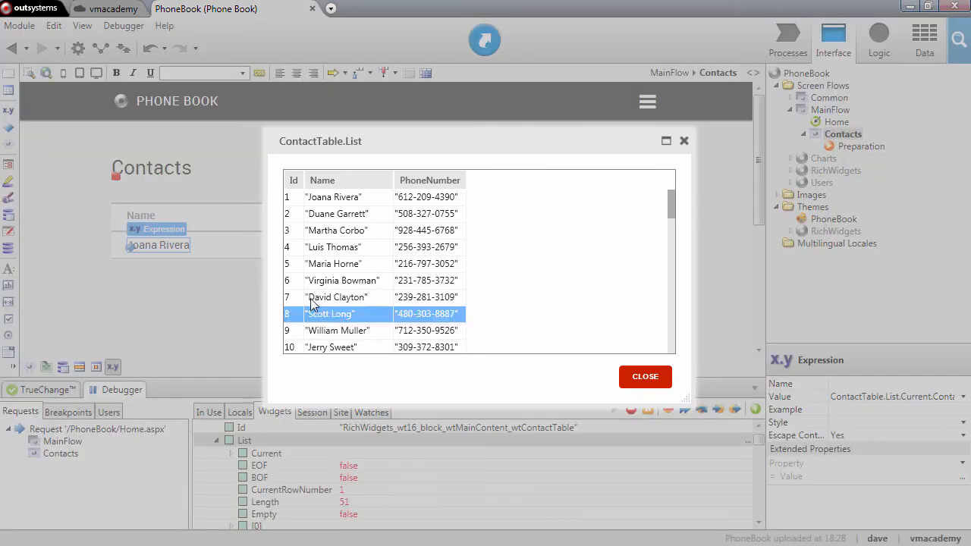
{"action": "left_click", "coordinate": [334, 198]}
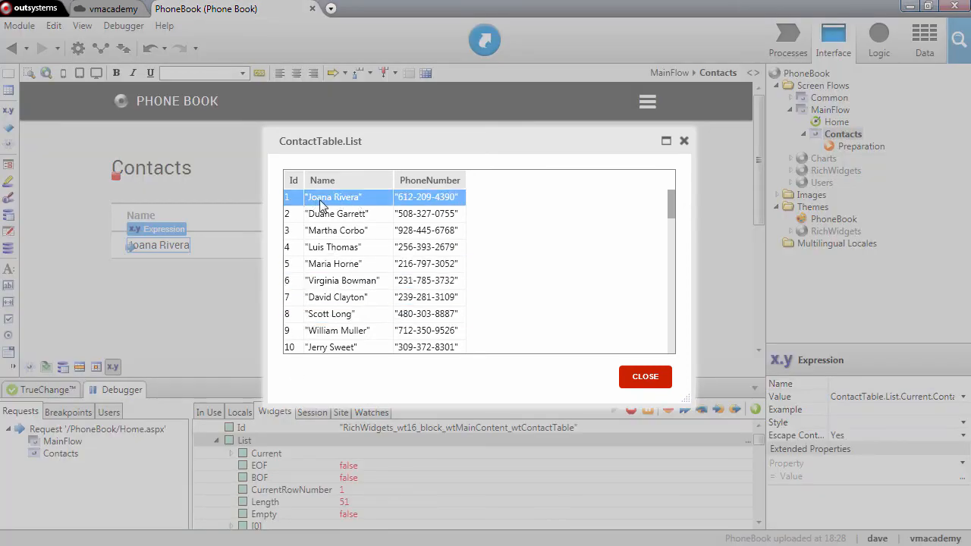
{"action": "left_click", "coordinate": [343, 280]}
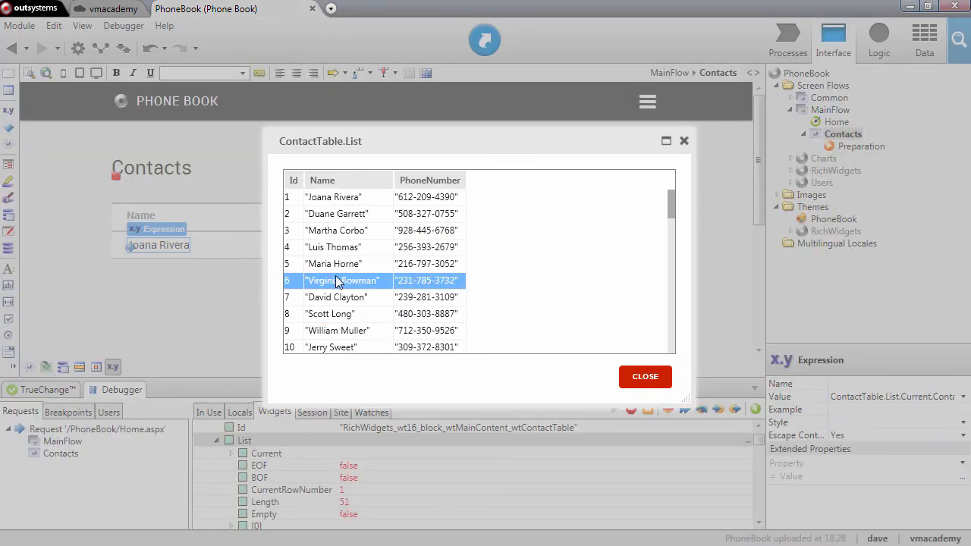
{"action": "left_click", "coordinate": [645, 376]}
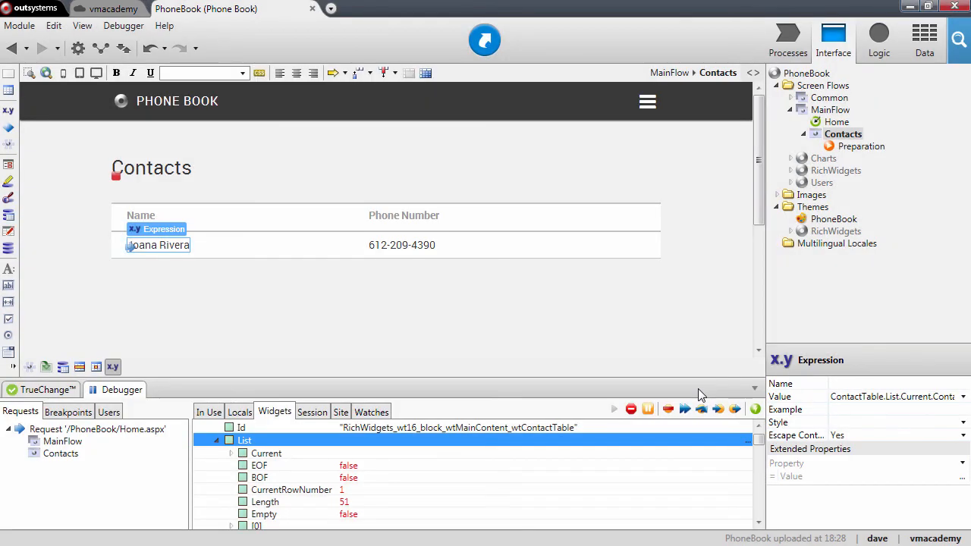
{"action": "mouse_move", "coordinate": [685, 410]}
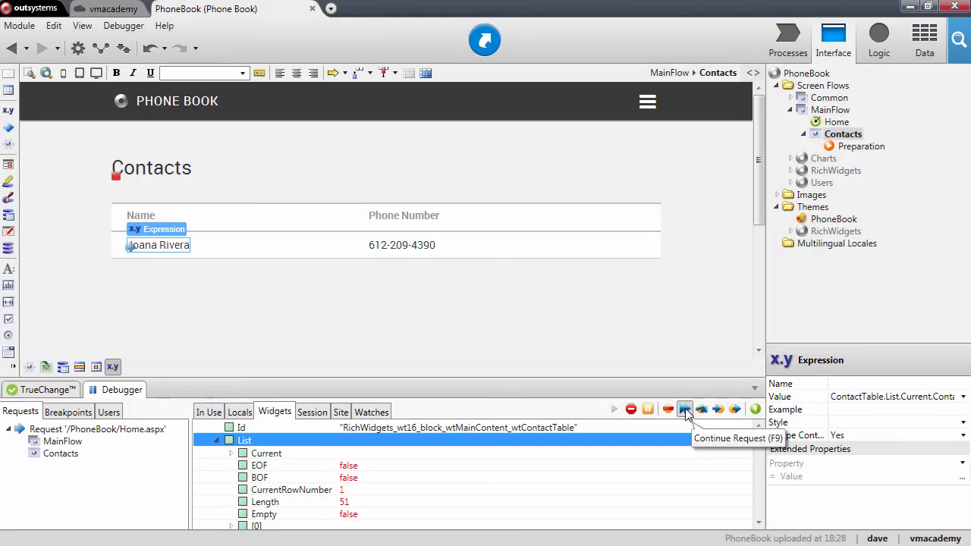
Step: Continue the paused request so it runs to completion and the page is released
{"action": "left_click", "coordinate": [684, 410]}
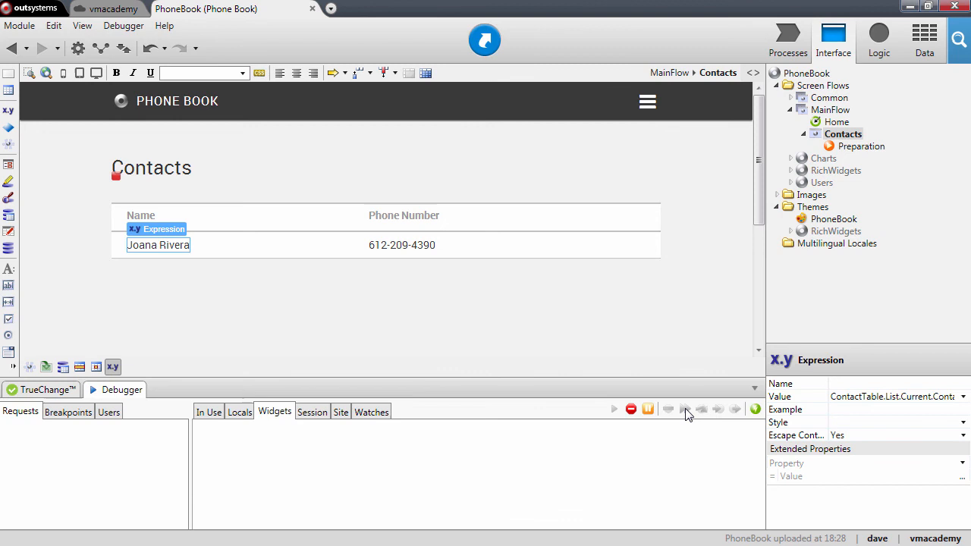
{"action": "mouse_move", "coordinate": [169, 464]}
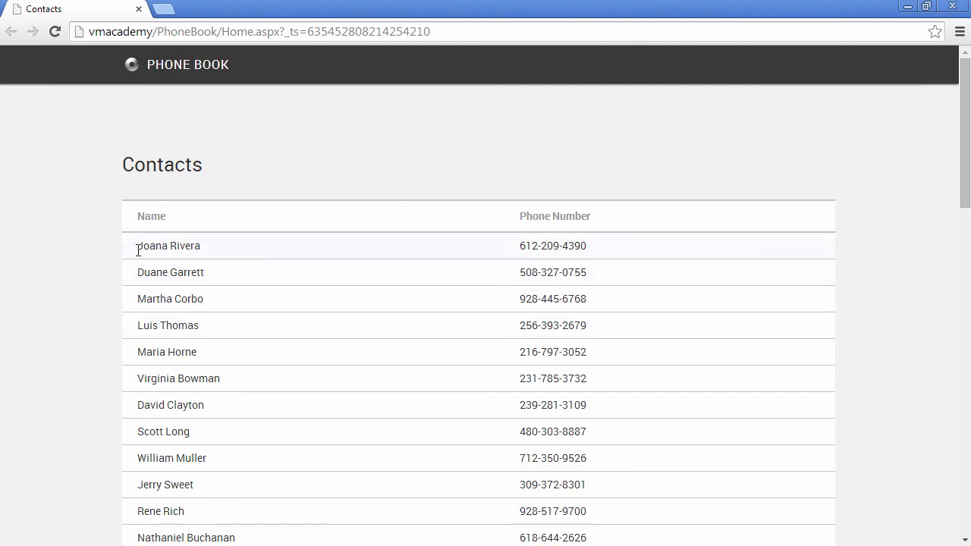
{"action": "mouse_move", "coordinate": [173, 322]}
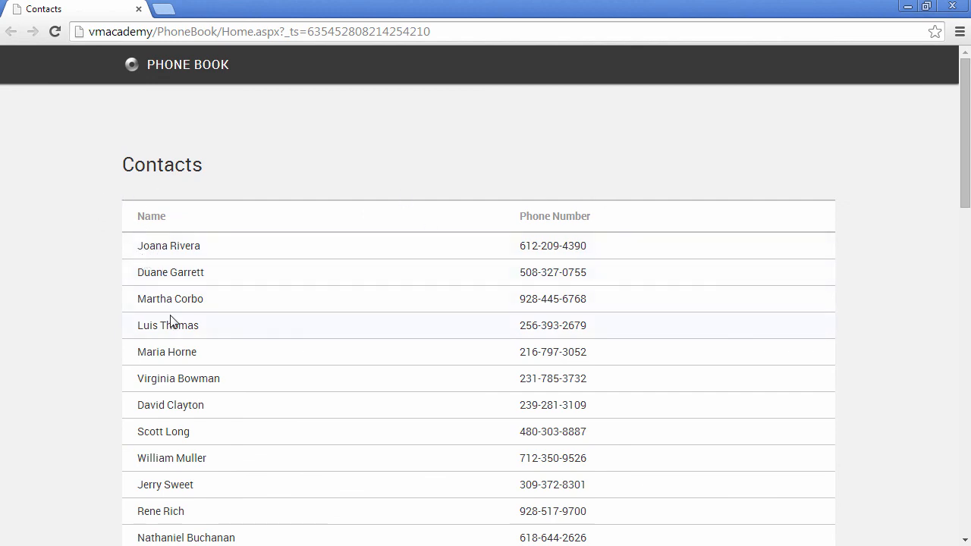